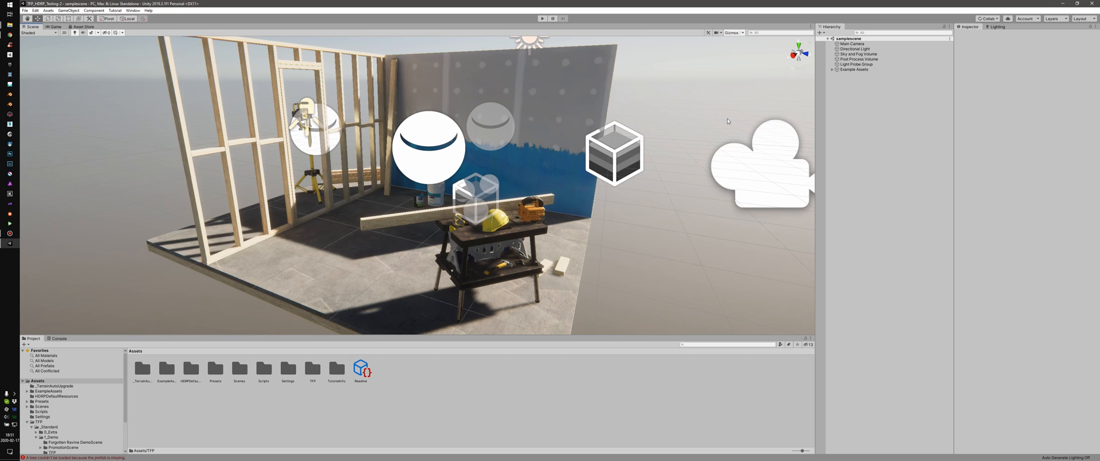
mouse_move(341, 254)
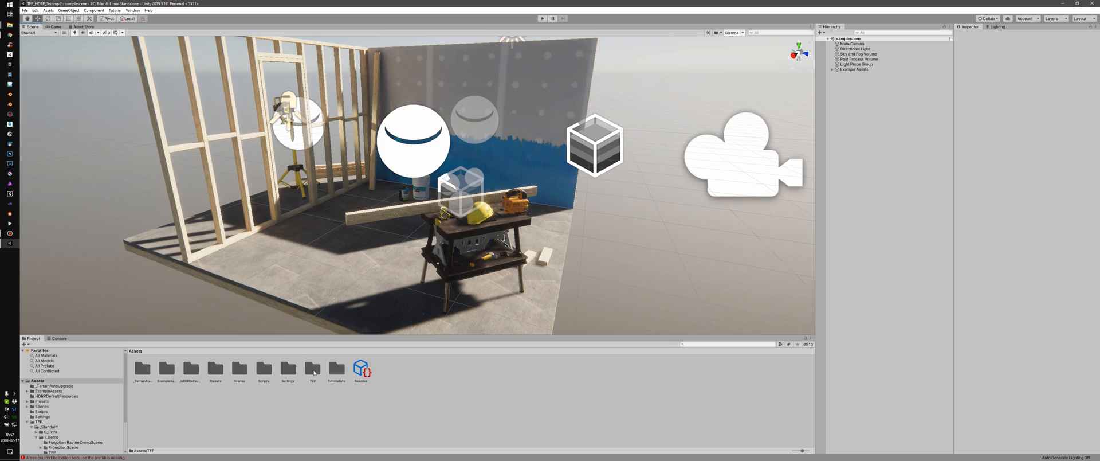
- Browse the TFP folder's Audio and _Standard folders, then reach _Standard > 1_Demo
double_click(312, 367)
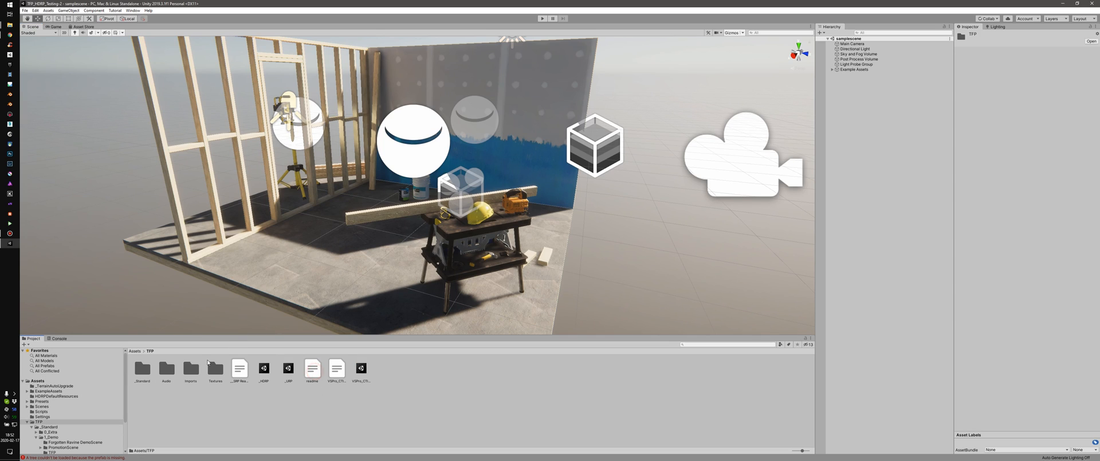
mouse_move(304, 384)
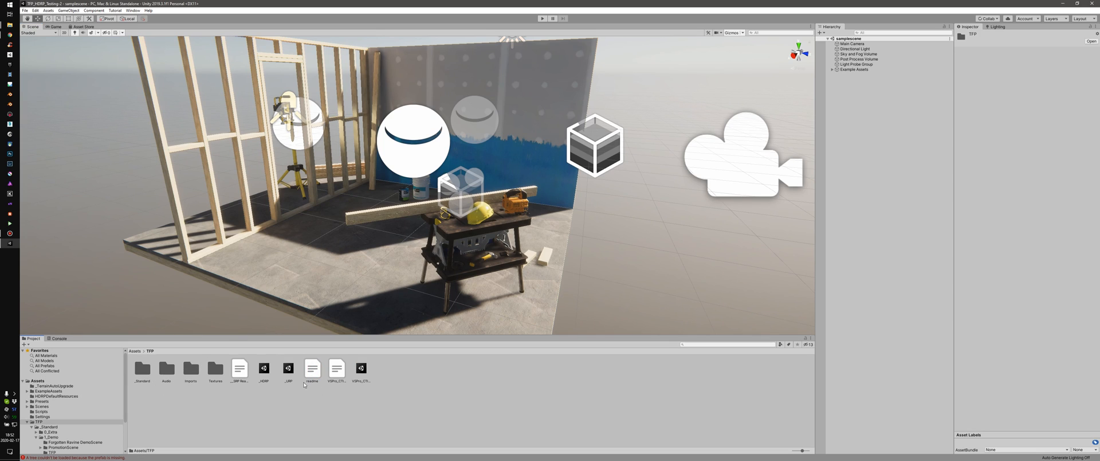
left_click(166, 368)
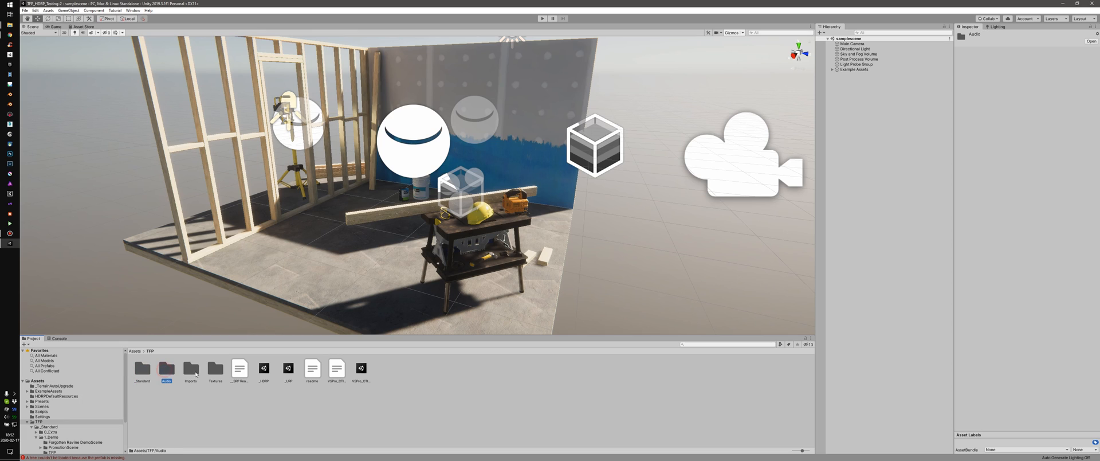
left_click(141, 368)
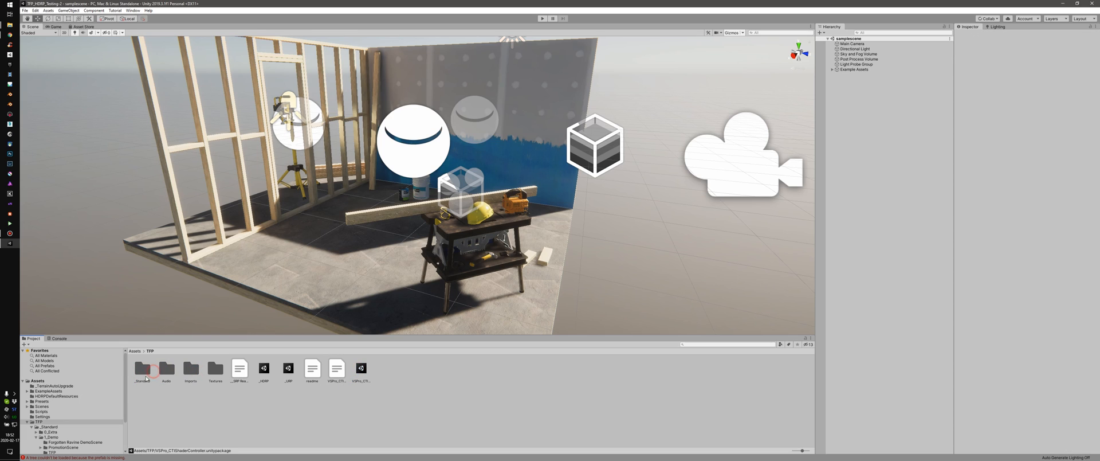
left_click(141, 367)
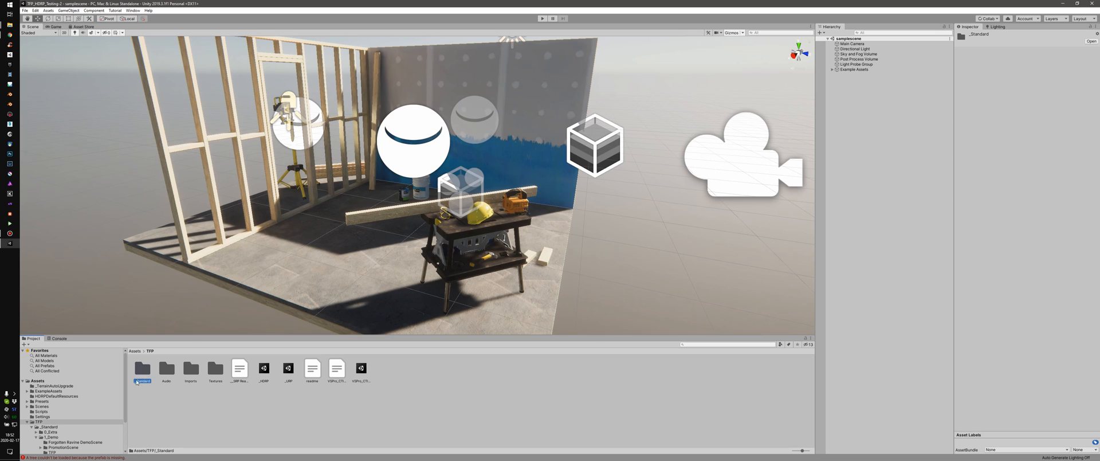
double_click(142, 368)
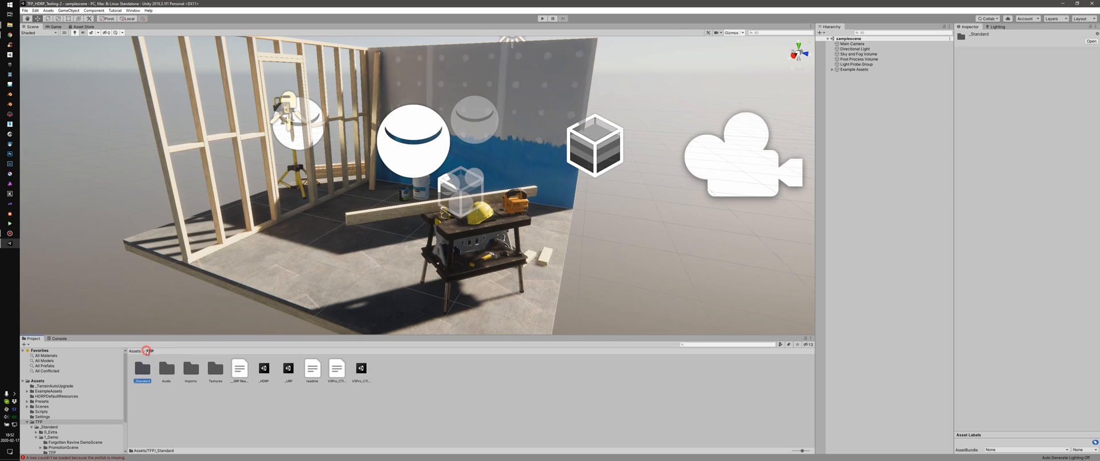
left_click(190, 369)
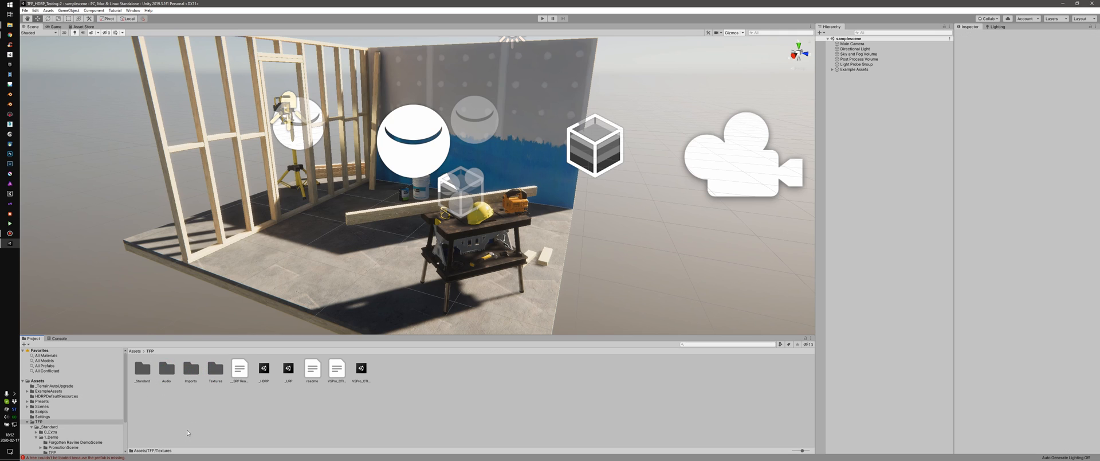
mouse_move(299, 358)
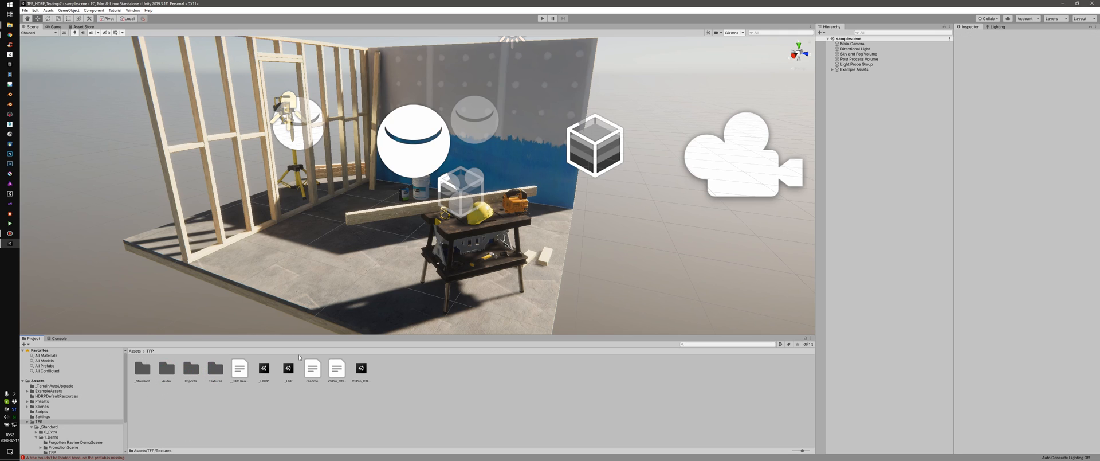
left_click(288, 367)
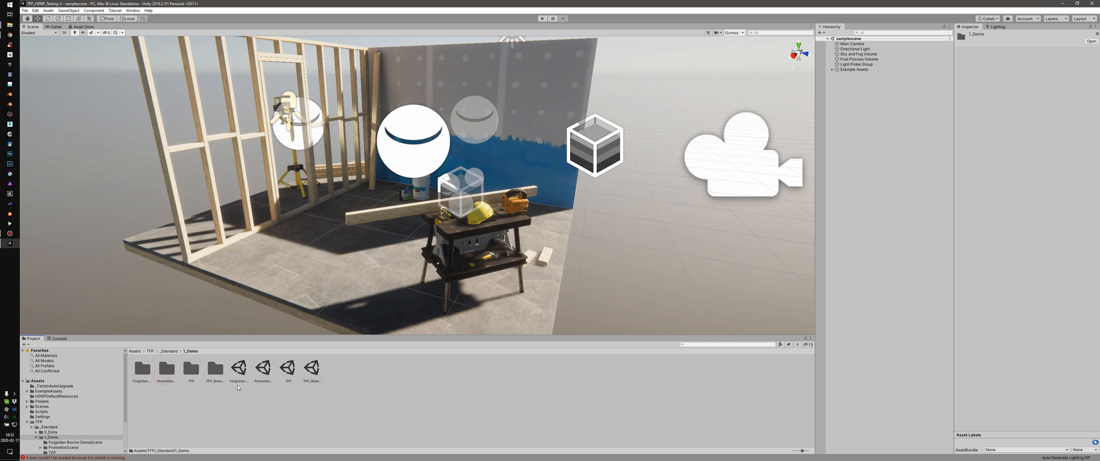
- Open the pink TFP_Showcase scene, then return to TFP and select the _URP and _HDRP packages
double_click(312, 366)
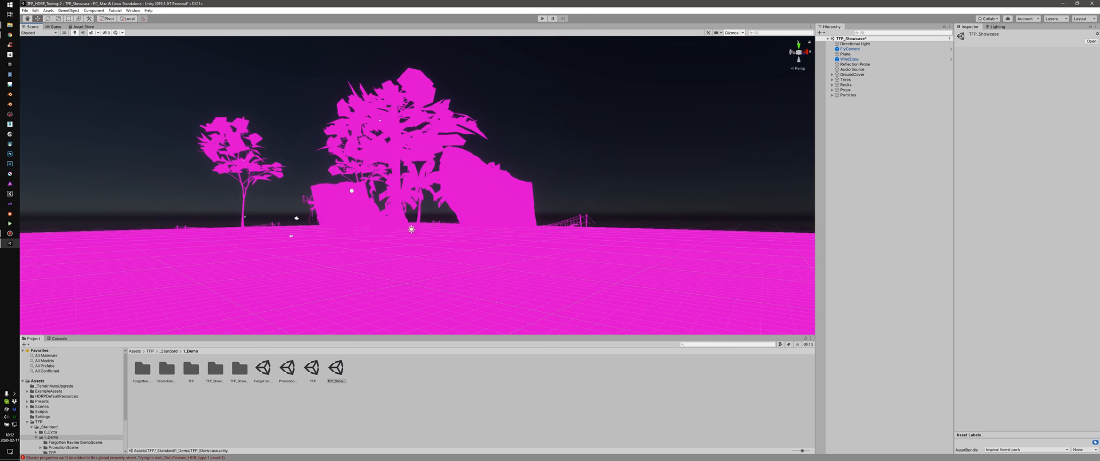
left_click(59, 338)
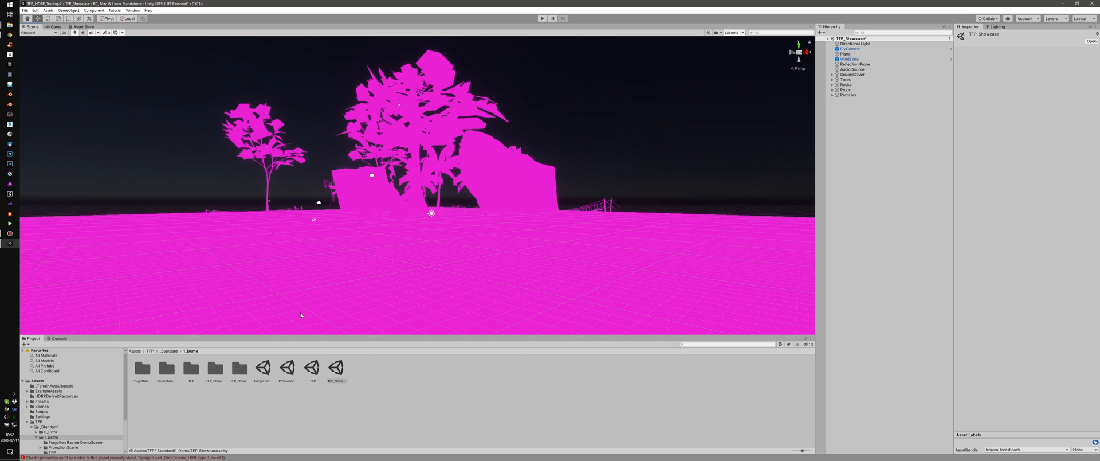
left_click(149, 351)
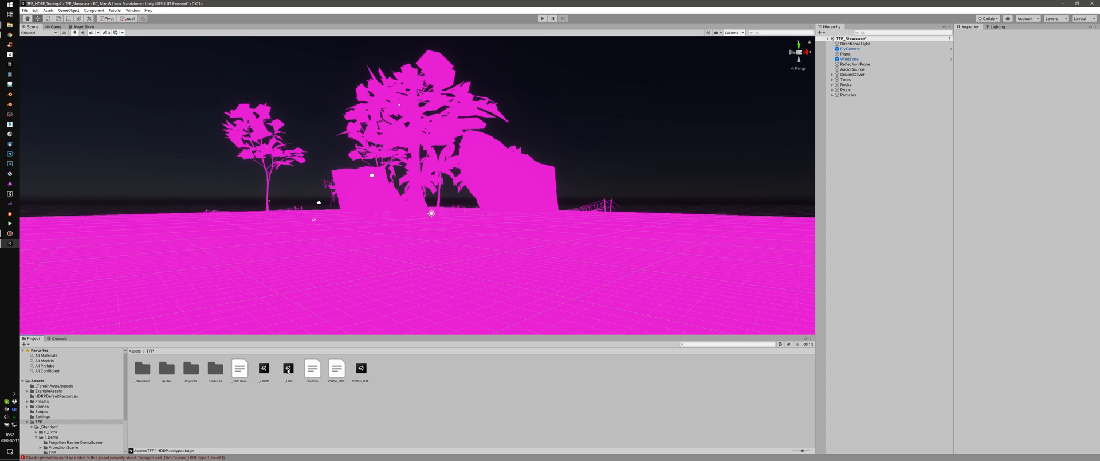
left_click(288, 368)
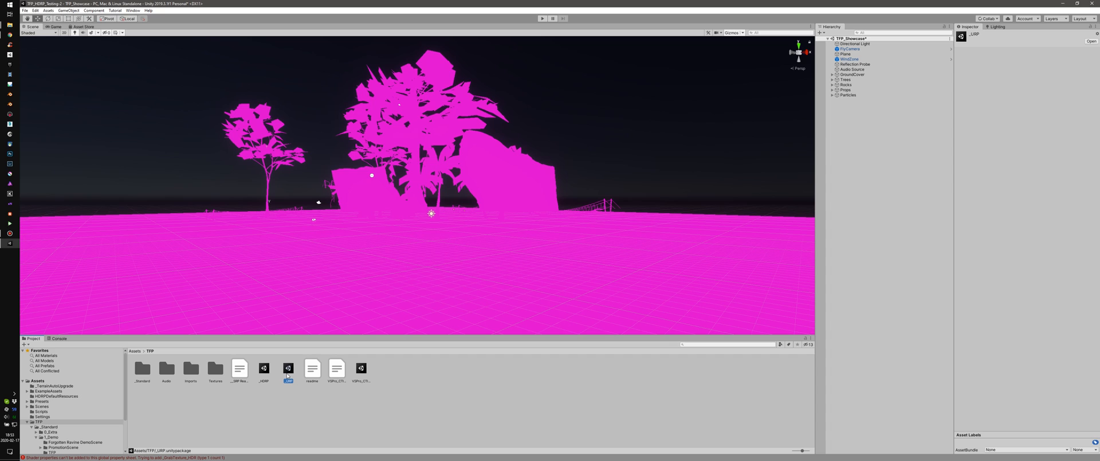
left_click(263, 367)
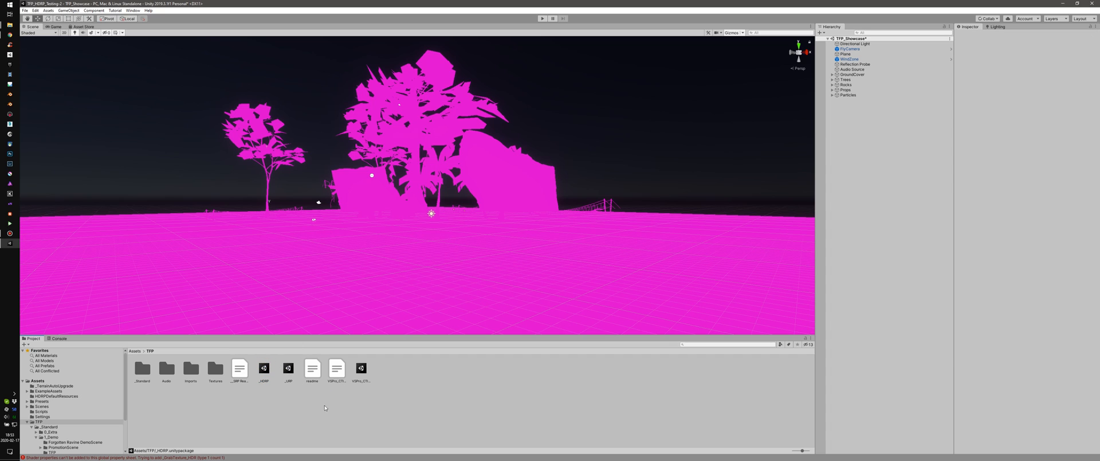
mouse_move(282, 389)
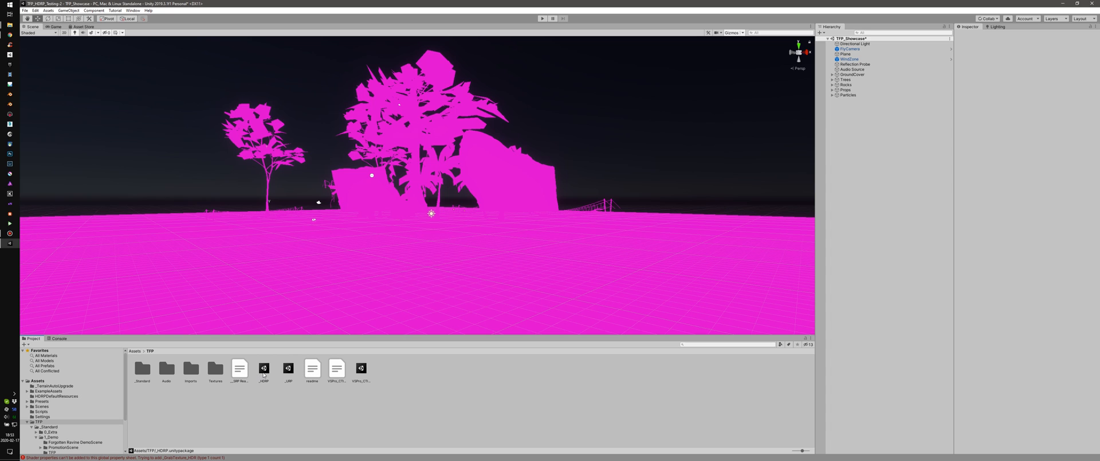
left_click(263, 367)
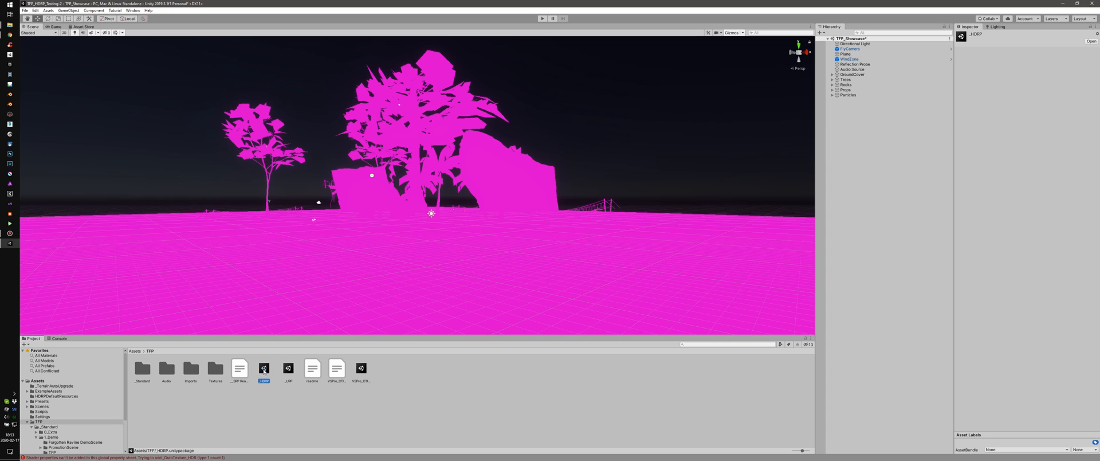
- Open the _HDRP package and import all of its contents
double_click(263, 368)
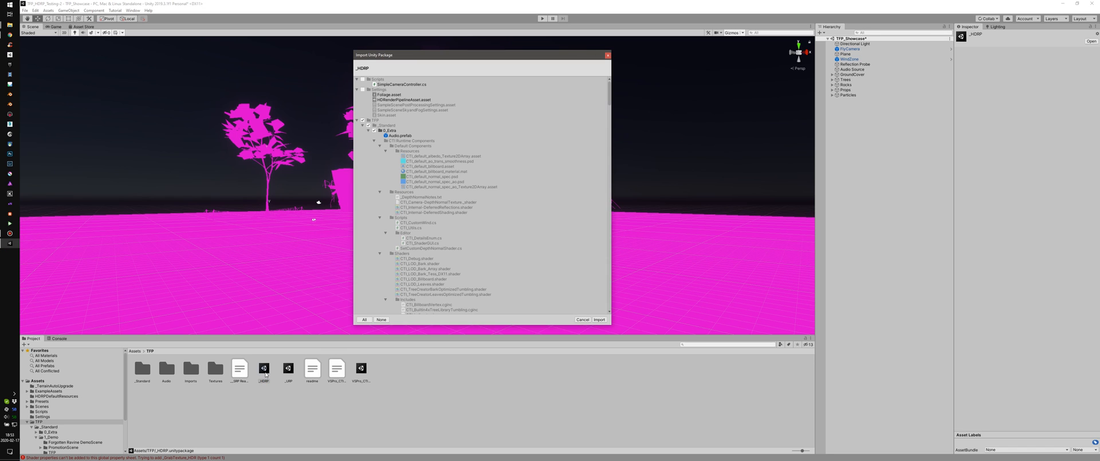
scroll("down", 3)
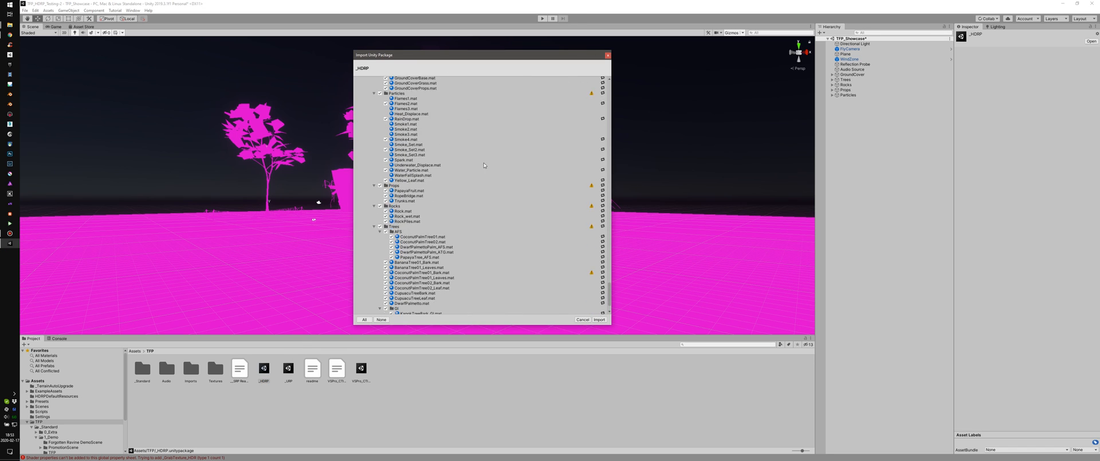
scroll("down", 3)
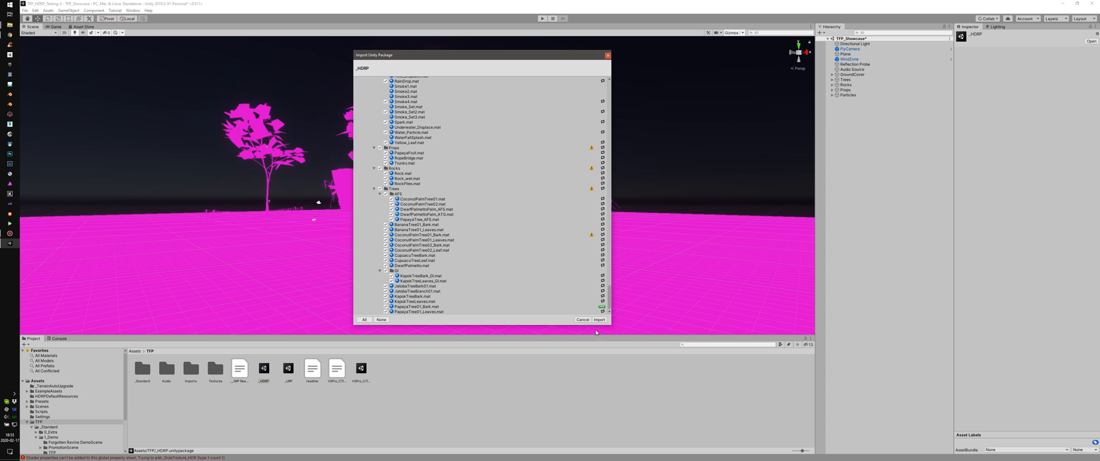
left_click(598, 319)
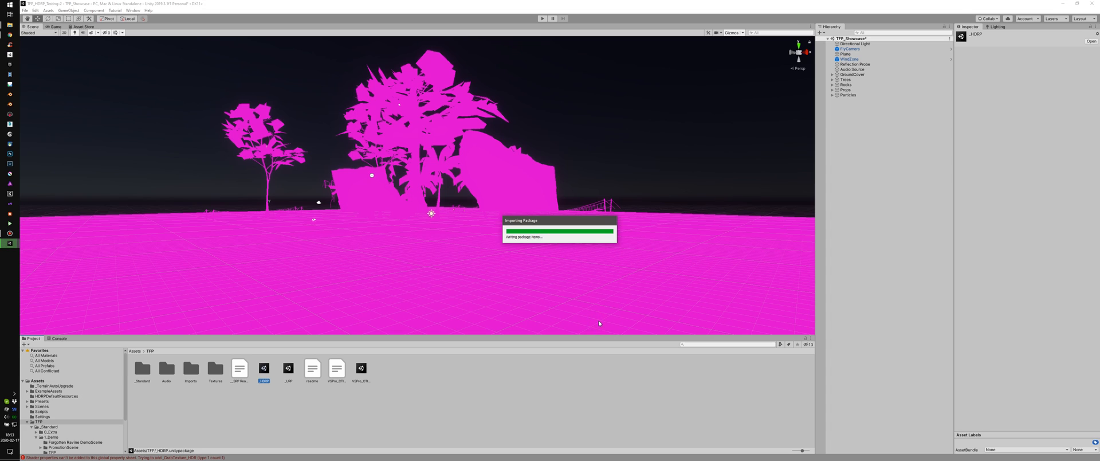
mouse_move(596, 318)
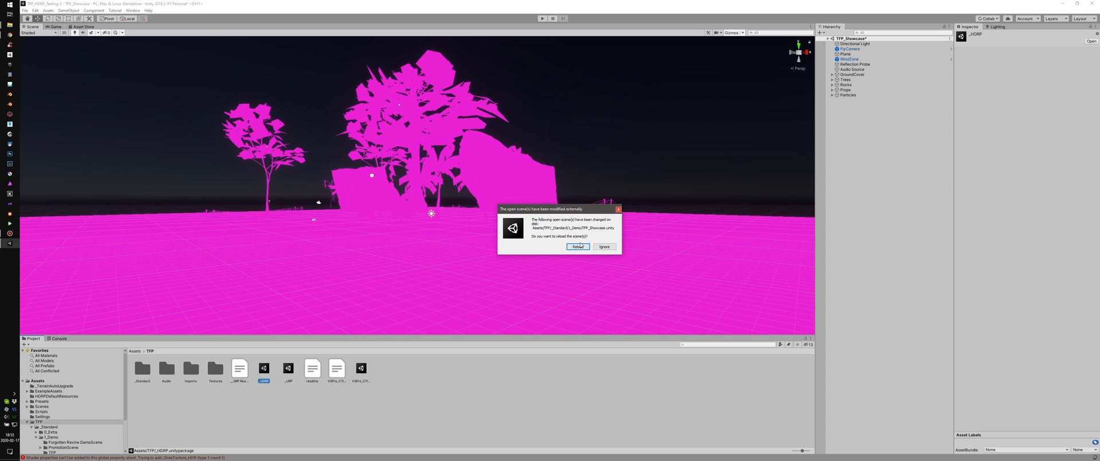
- Reload the externally changed showcase scene and look around its HDRP-textured trees and rocks
left_click(577, 246)
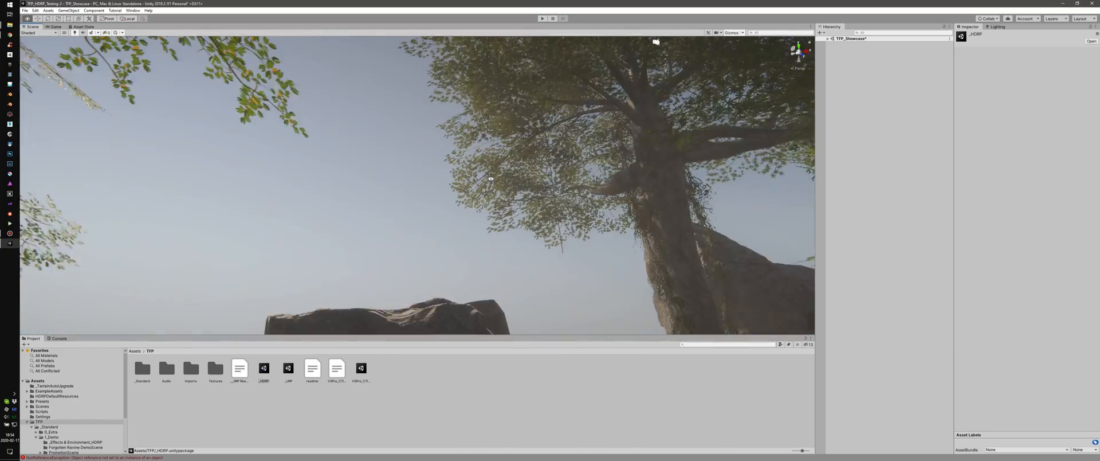
left_click_drag(491, 178, 466, 182)
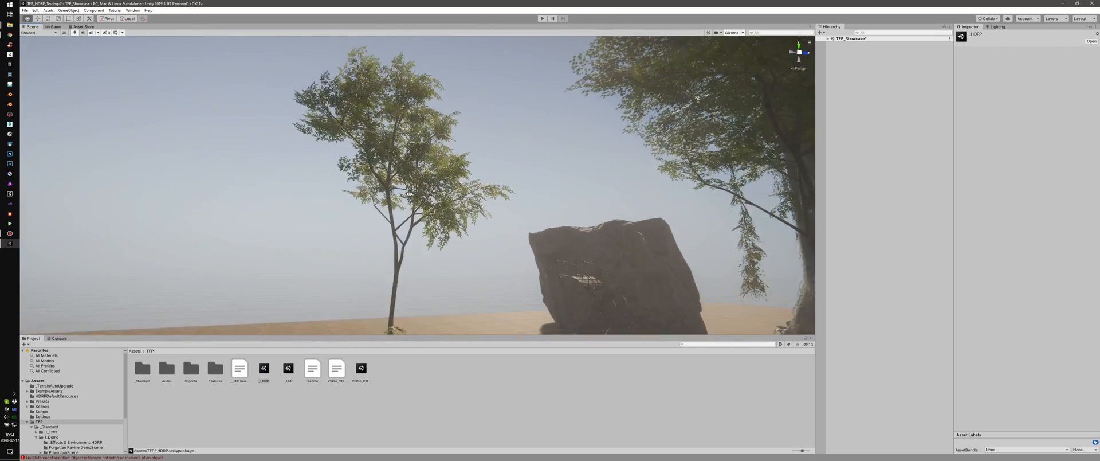
left_click_drag(421, 189, 449, 260)
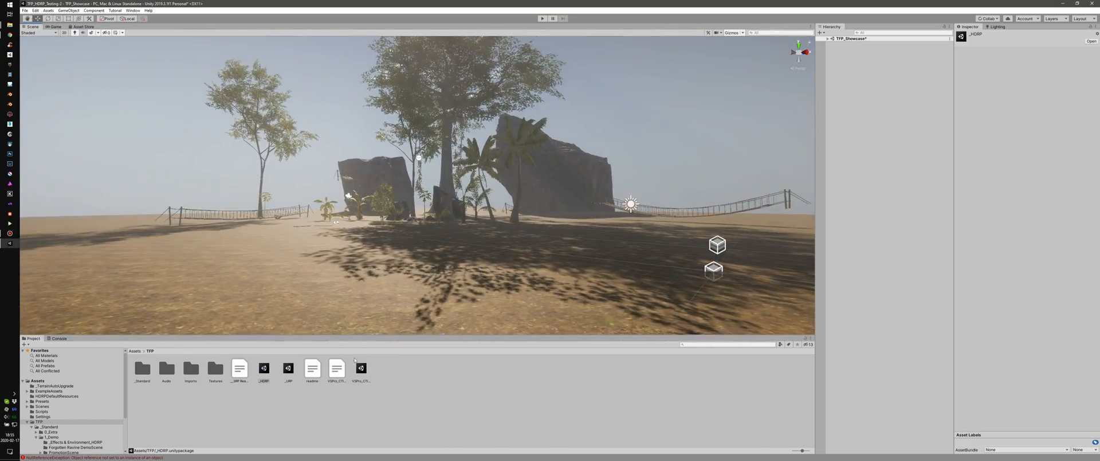
- Read the SRP readme, main readme and VSPro_CTI package notes, then open 1_Demo
left_click(239, 367)
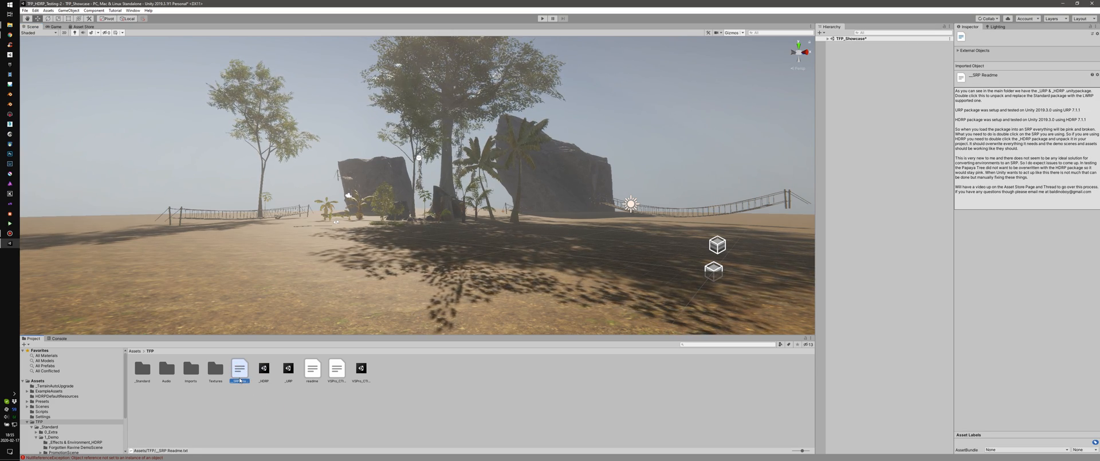
left_click(336, 368)
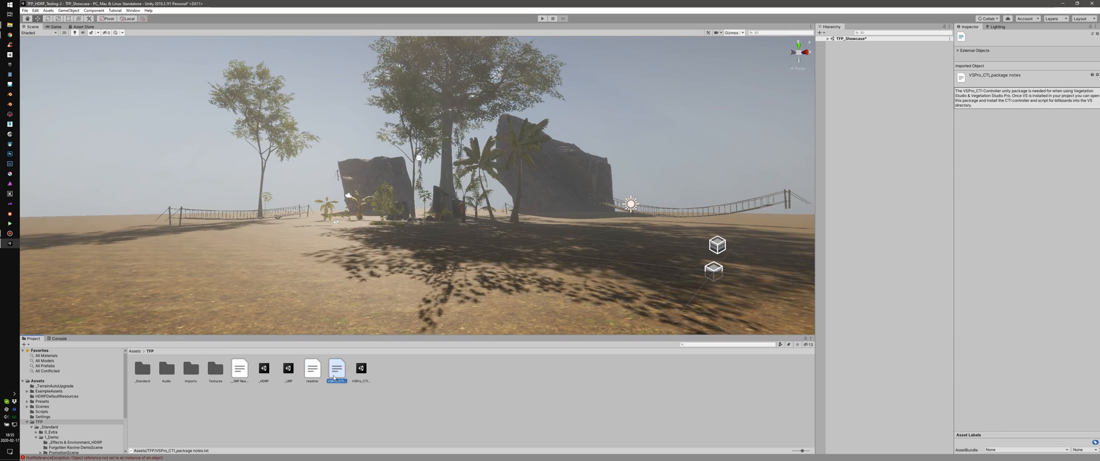
left_click(312, 368)
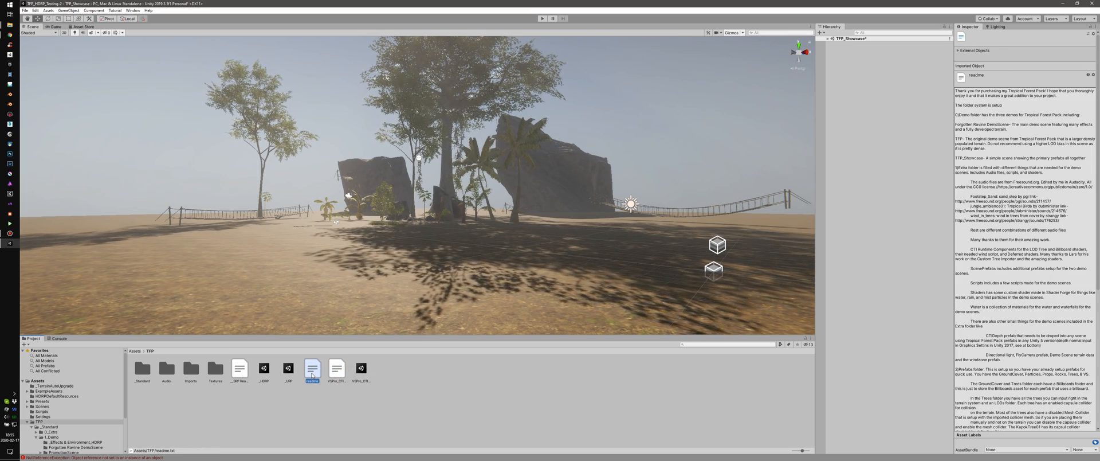
left_click(336, 367)
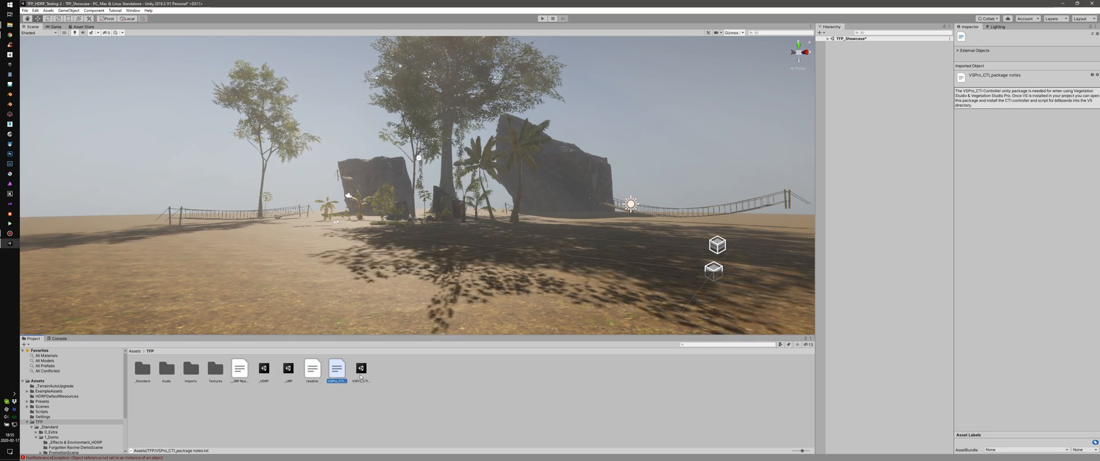
left_click(360, 368)
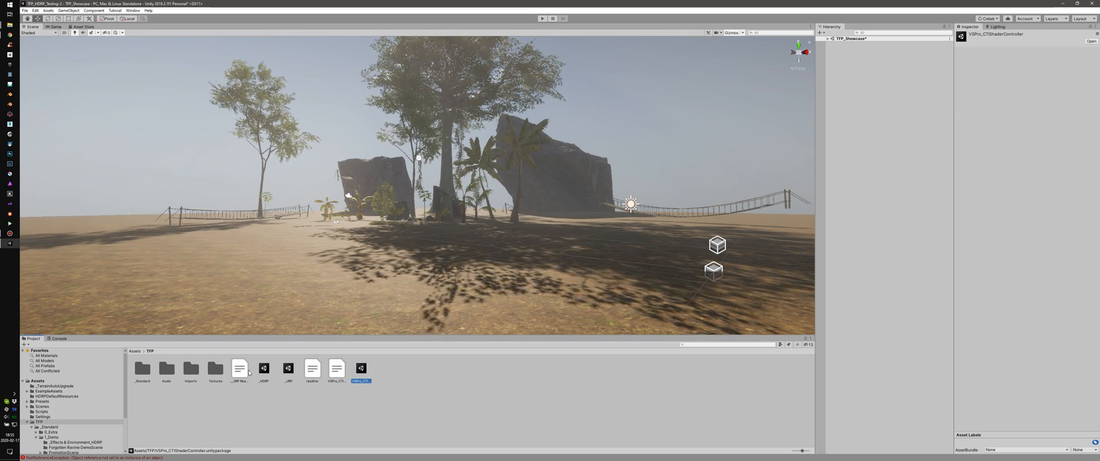
left_click(238, 367)
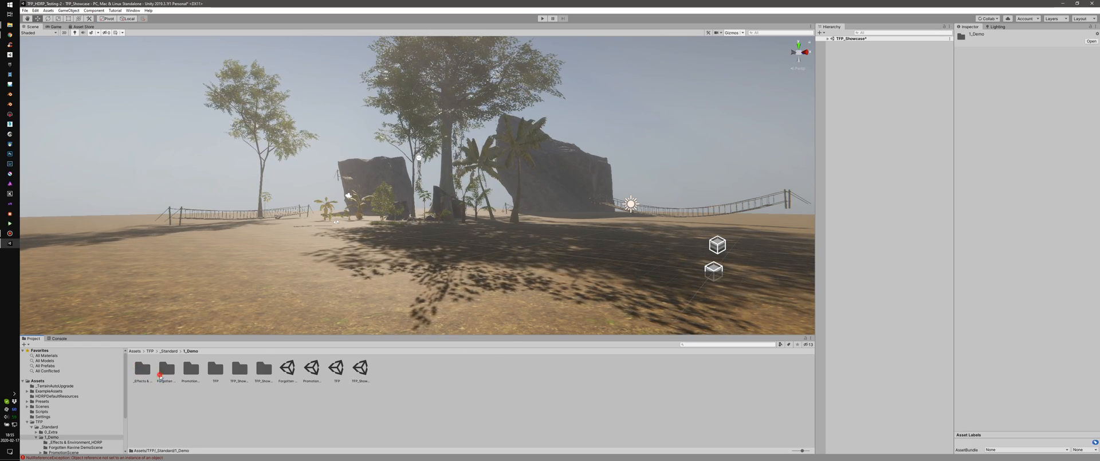
- Open Forgotten Ravine DemoScene without saving the showcase, and move the view into the ravine
double_click(287, 367)
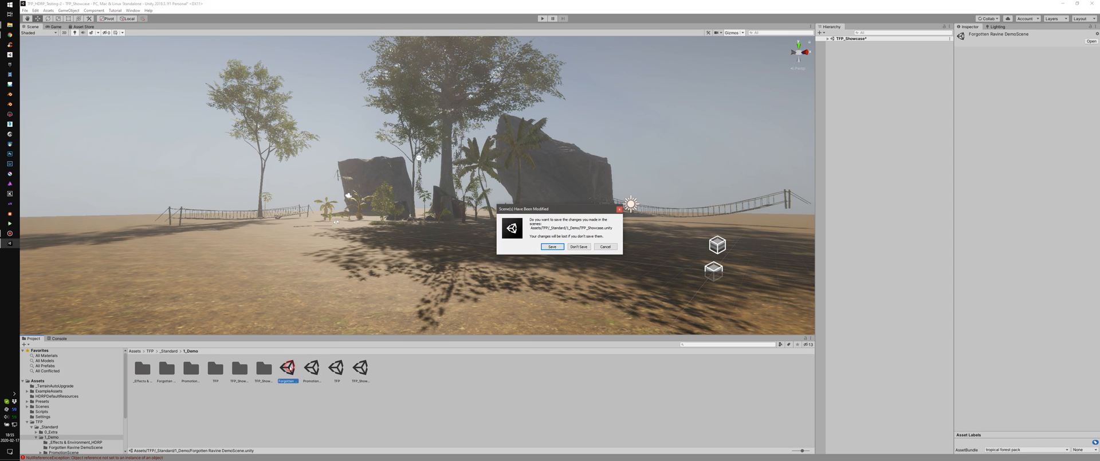
left_click(553, 246)
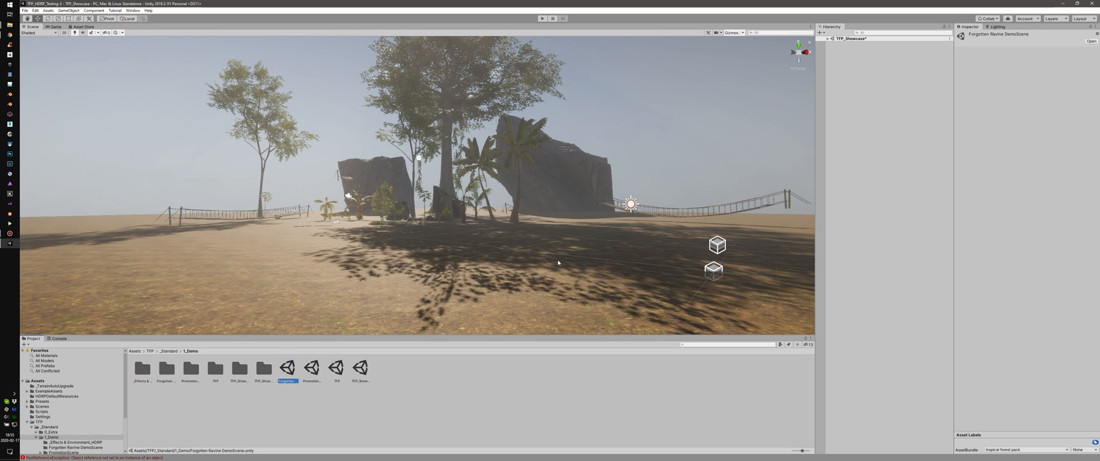
double_click(286, 367)
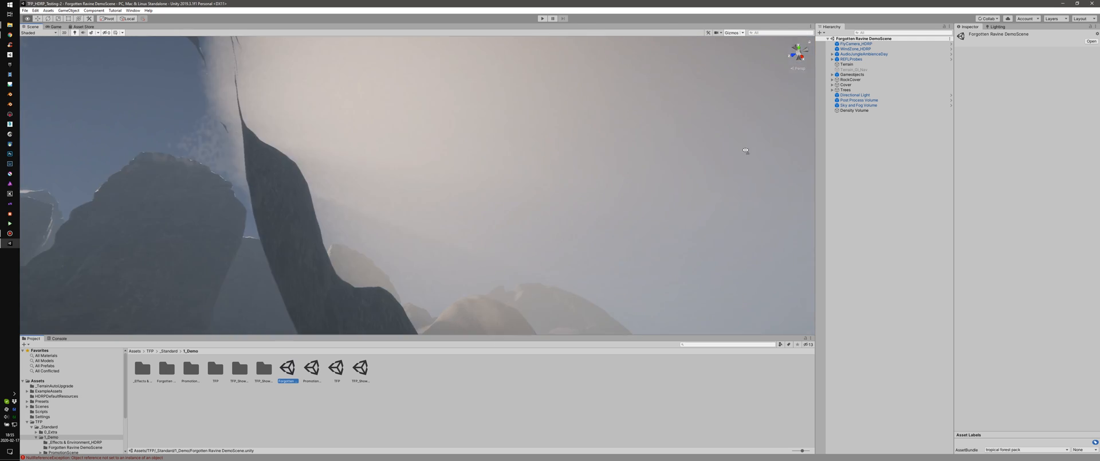
left_click_drag(745, 150, 664, 275)
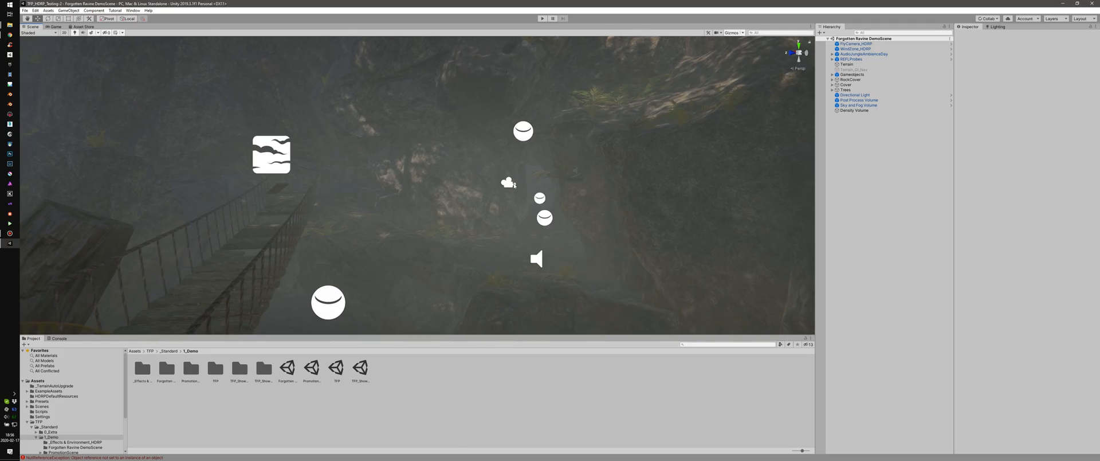
- Select the jungle ambience audio gizmo and expand AudioJungleAmbienceDay to list creek, waterfall and cave sources
left_click(852, 74)
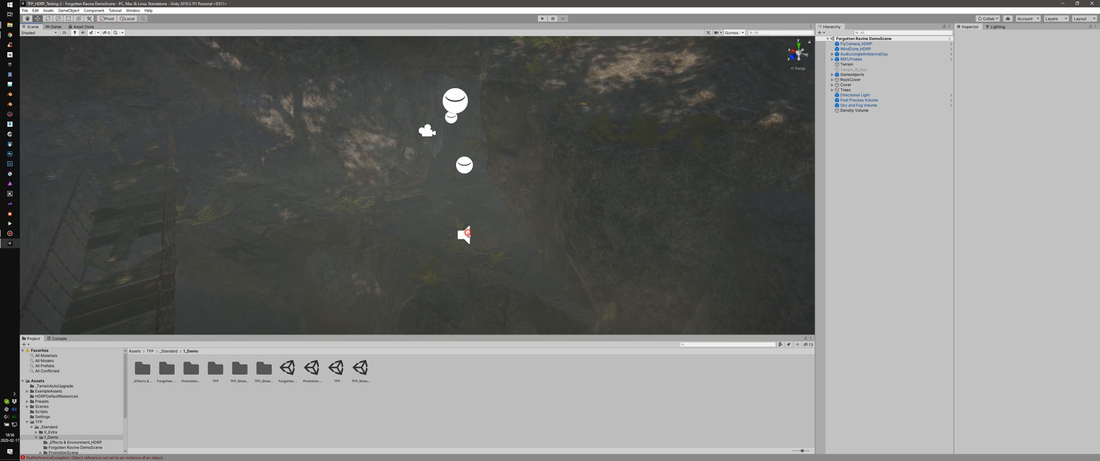
left_click(863, 53)
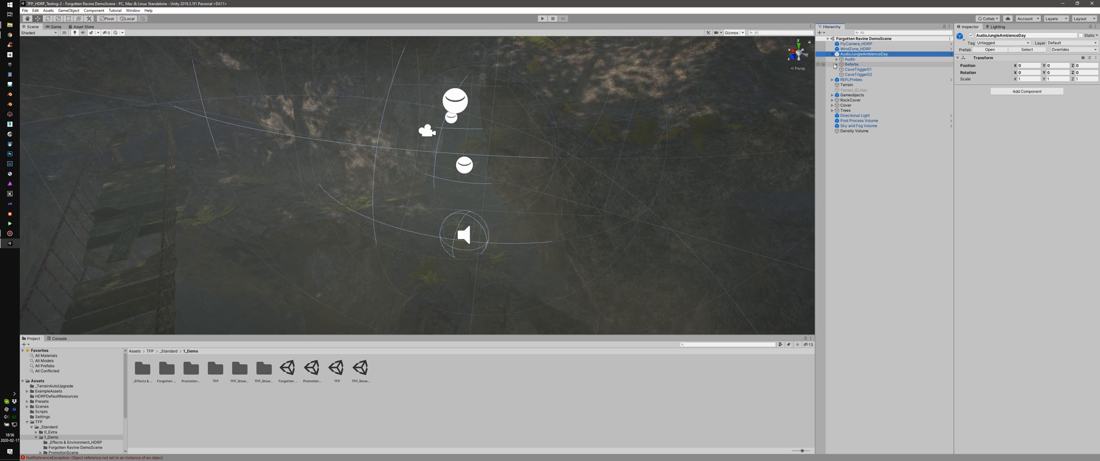
left_click(830, 59)
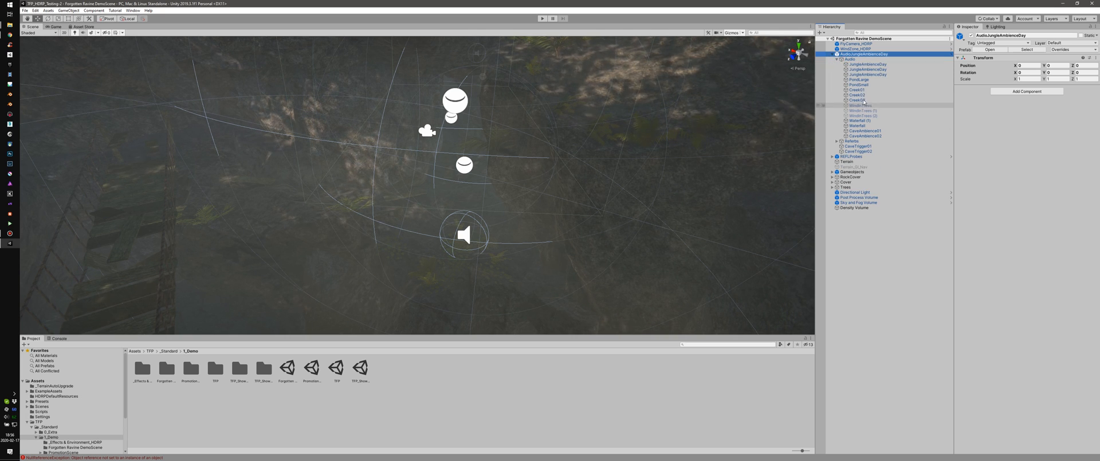
left_click(859, 120)
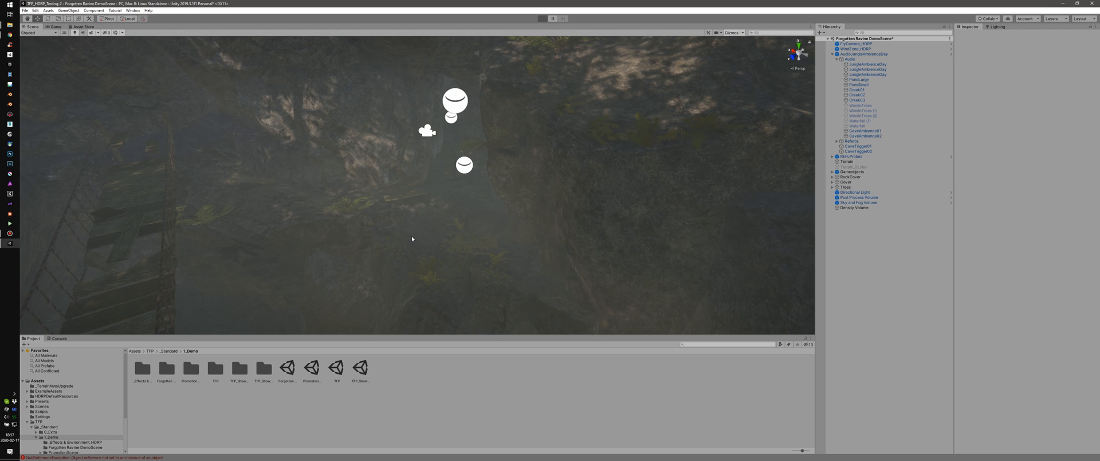
- Inspect a warning in the Console, then return to the Project view of 2_Prefabs/Trees
left_click(541, 18)
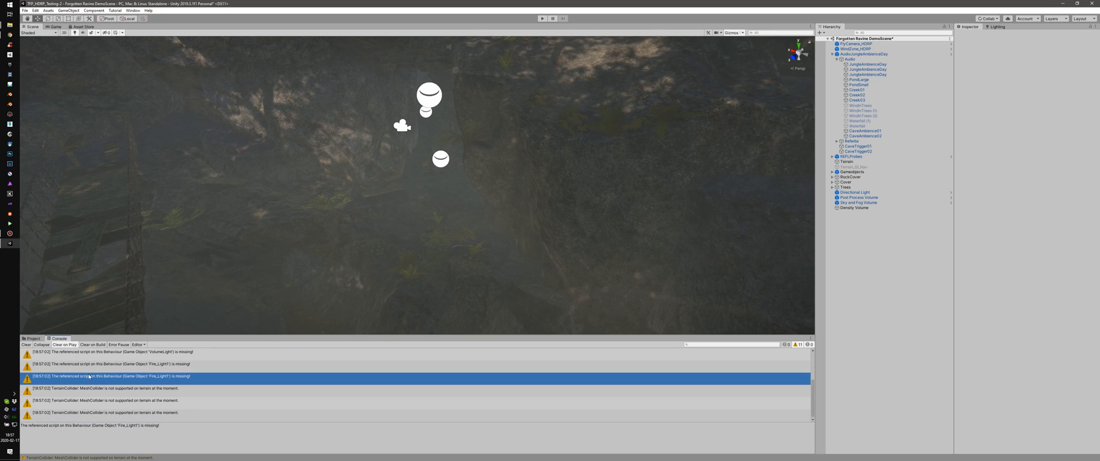
left_click(118, 413)
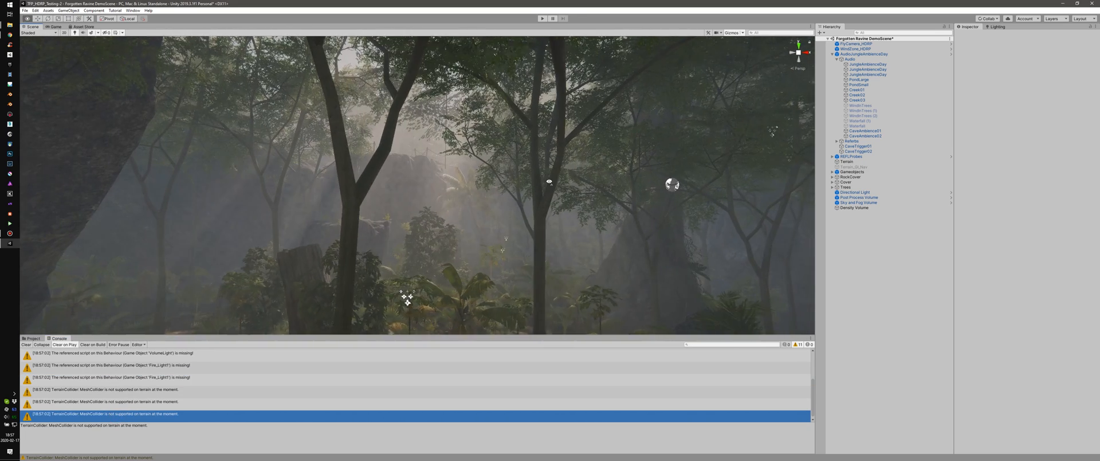
left_click(31, 338)
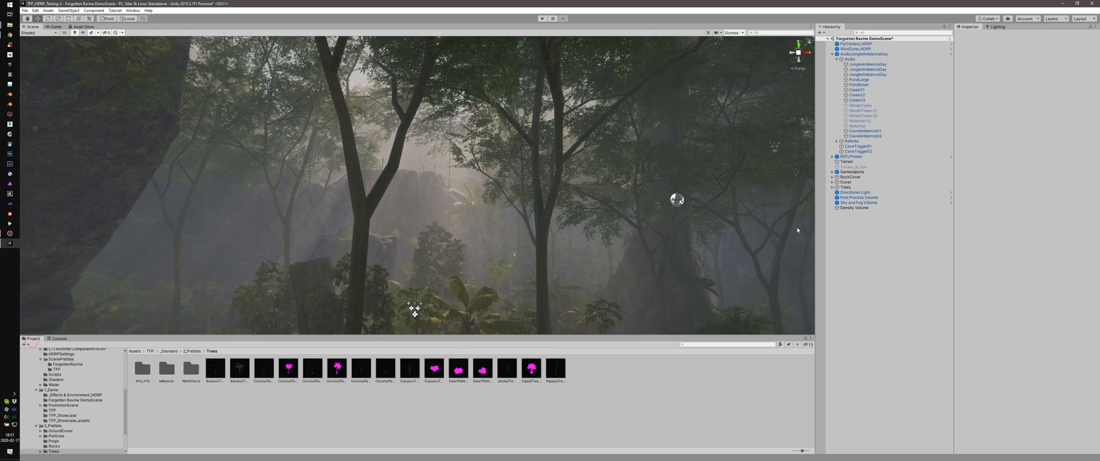